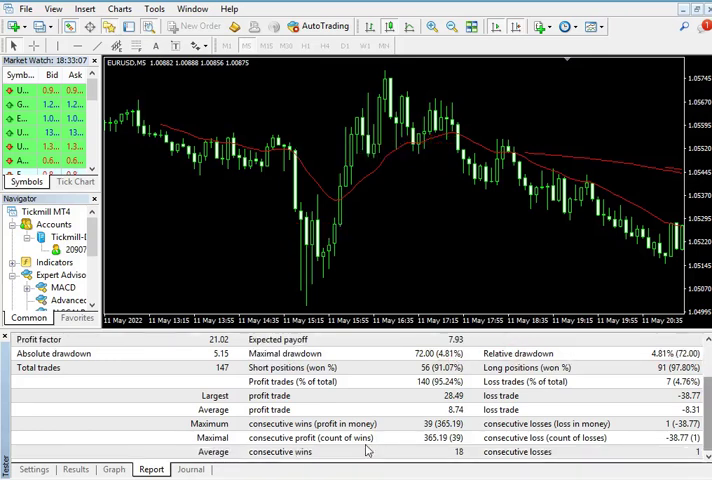
Show the tester settings for post-Rollover_Miracle_GreedyD_fix on EURUSD M5, 2022.05.17–2022.08.19
click(114, 469)
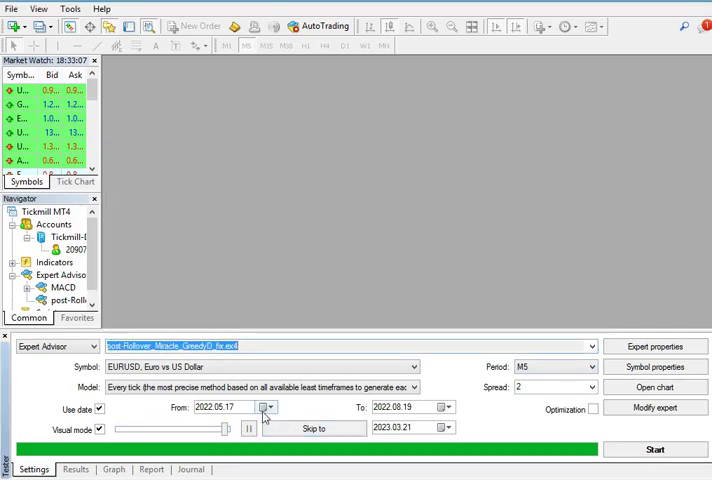
Confirm the 2022.08.19 end date and start the visual backtest
click(447, 407)
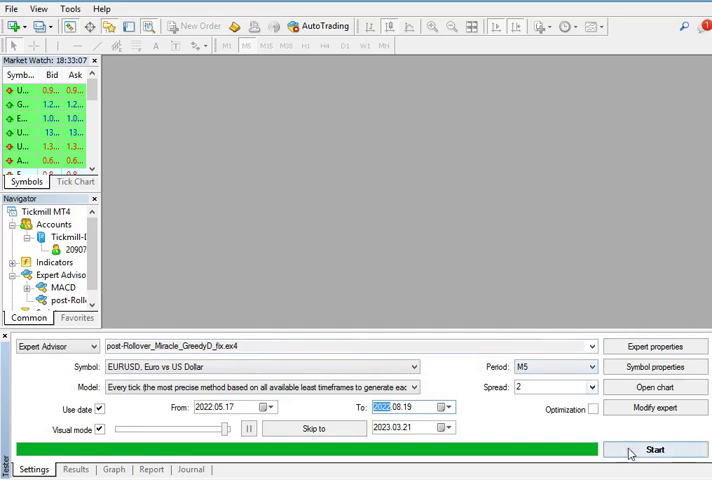
click(656, 449)
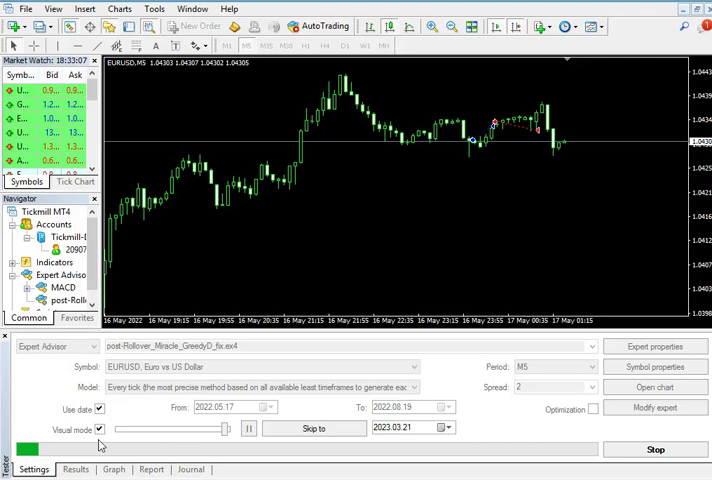
click(74, 469)
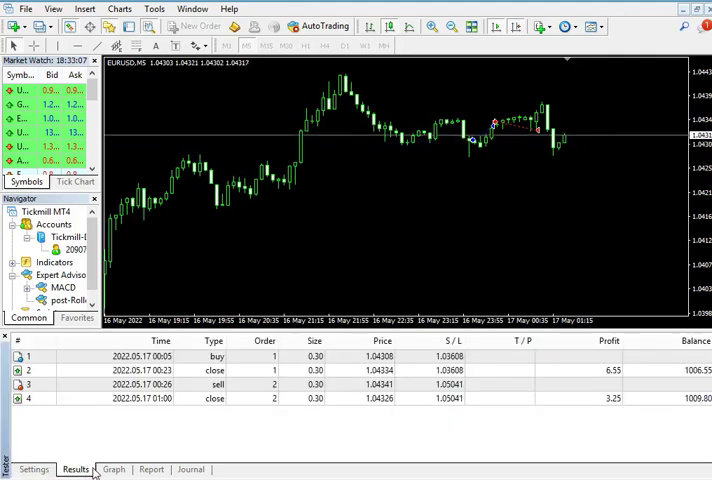
click(34, 469)
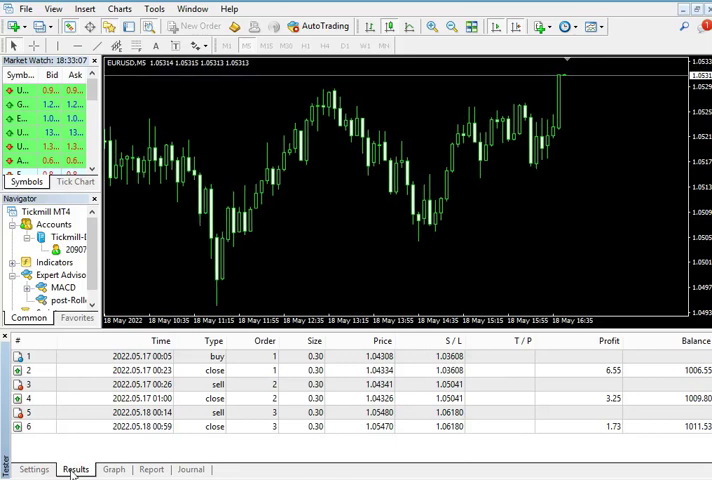
click(113, 469)
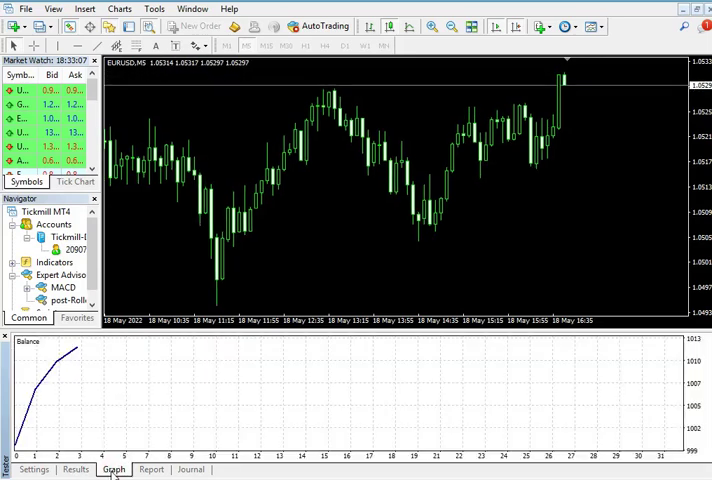
mouse_move(75, 470)
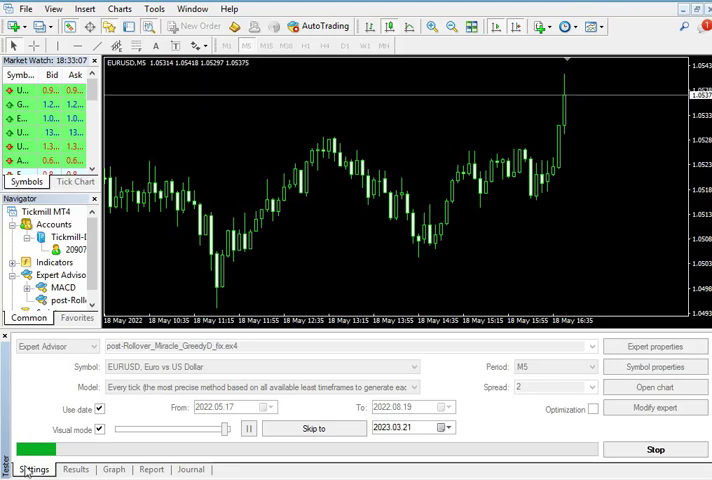
Scroll the Results trade list past 110 entries, with balance near 1433.98
click(313, 428)
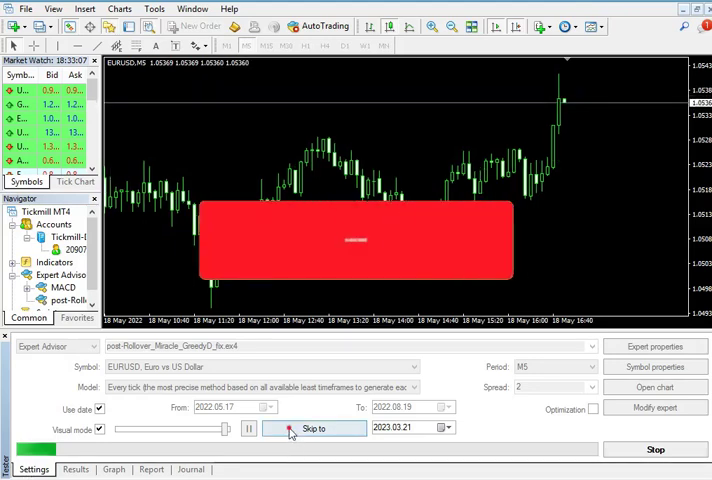
click(75, 469)
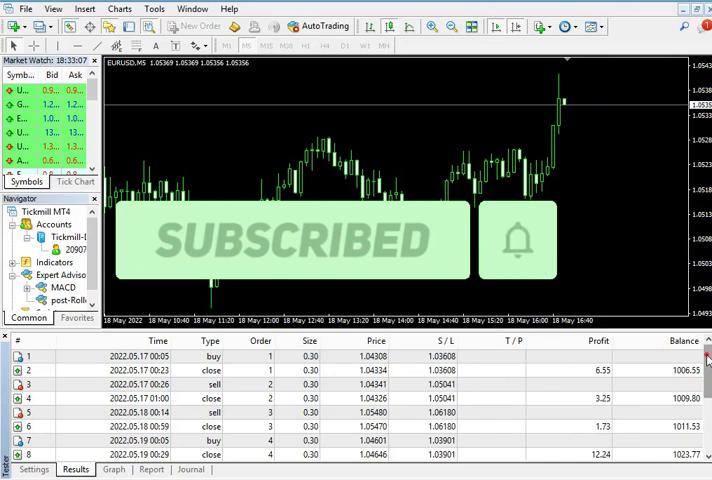
scroll(down, 3)
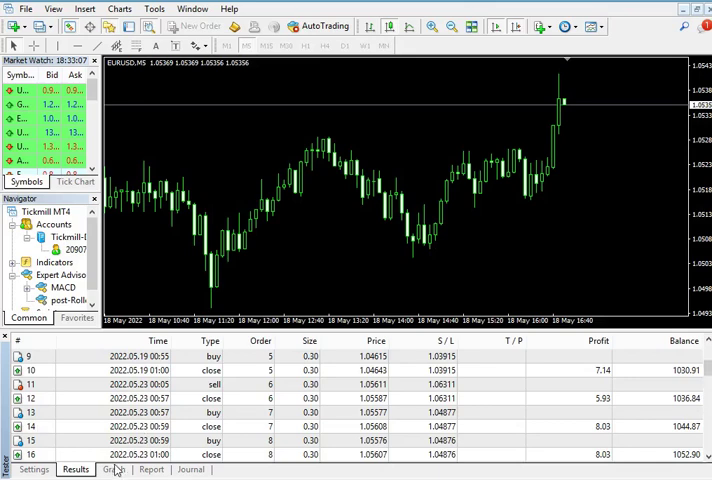
click(113, 469)
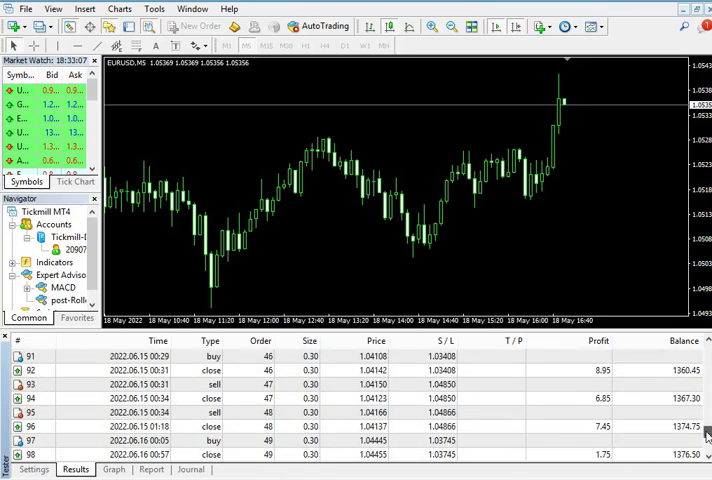
scroll(down, 3)
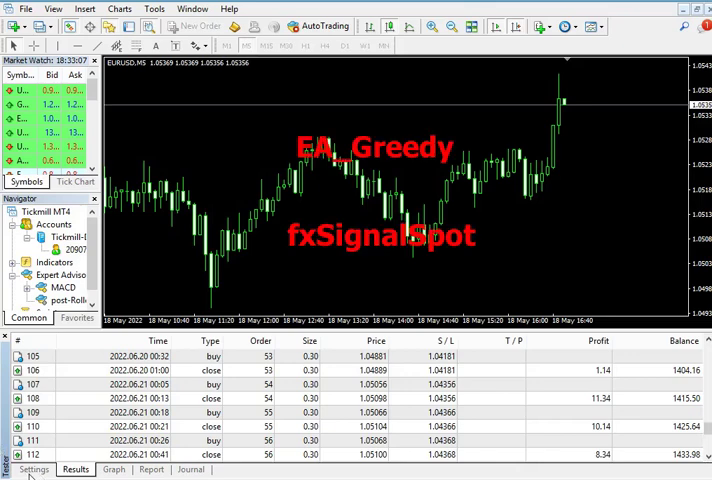
Watch the balance graph climb past 1802, then return to Settings once testing finishes
click(34, 469)
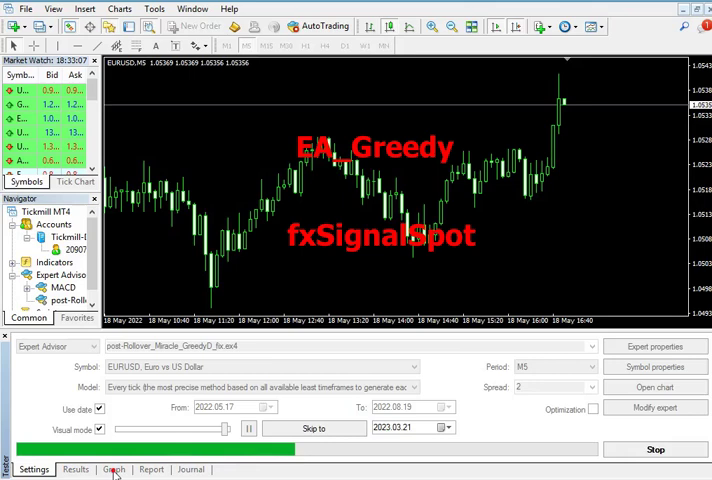
click(113, 469)
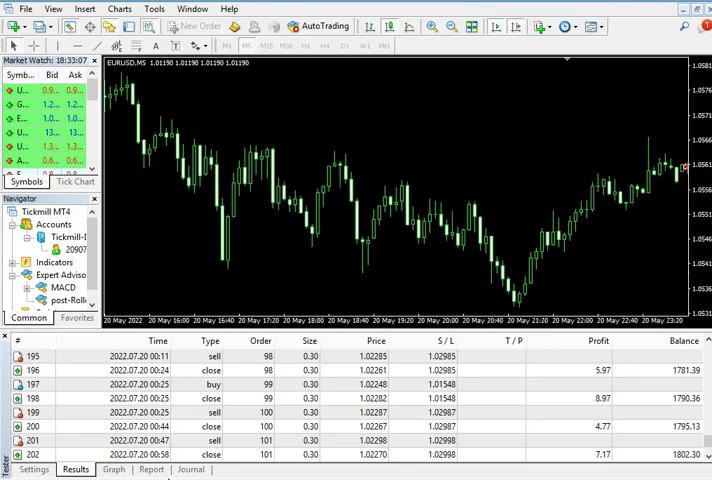
click(113, 469)
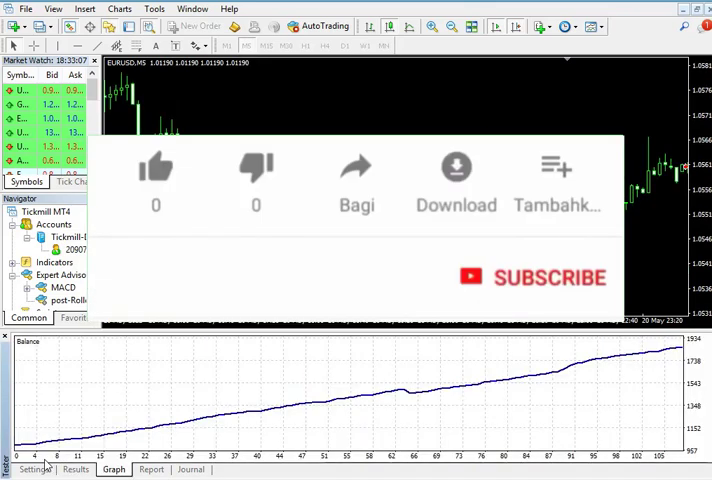
click(155, 167)
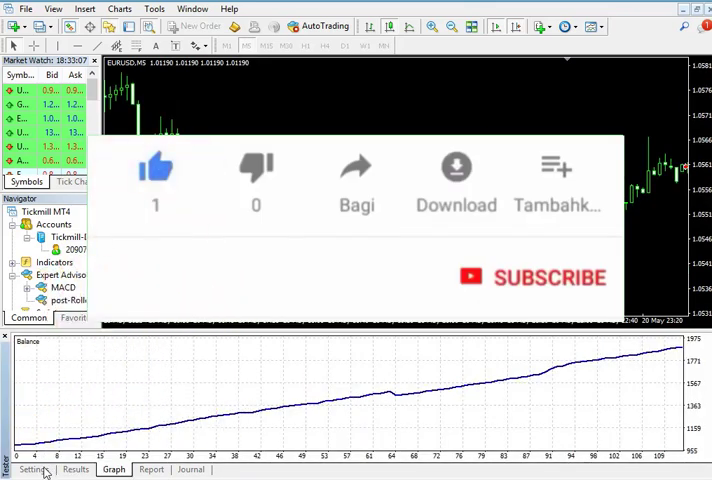
click(33, 470)
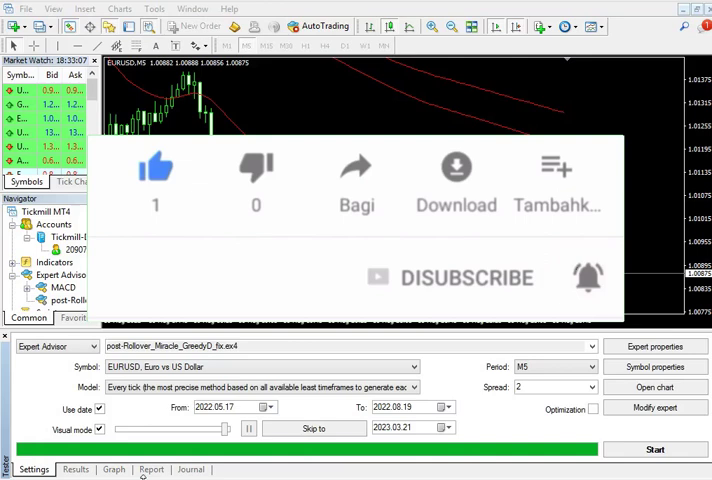
Review the 147-trade results, graph and report (95.24% profitable, 4.81% drawdown), ending on Graph
click(75, 469)
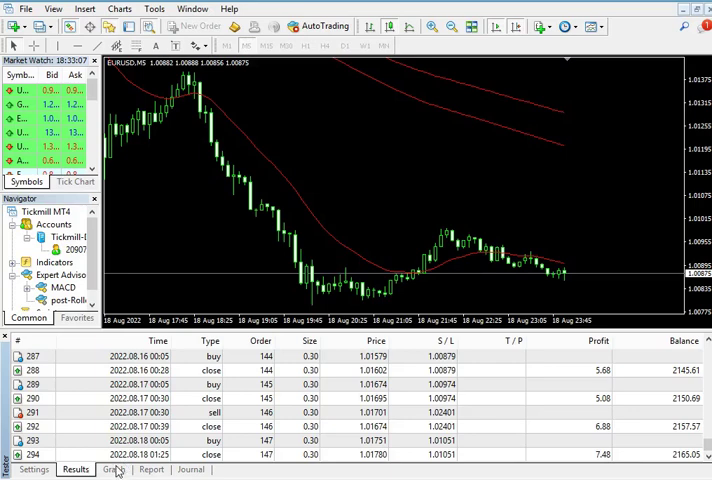
click(113, 469)
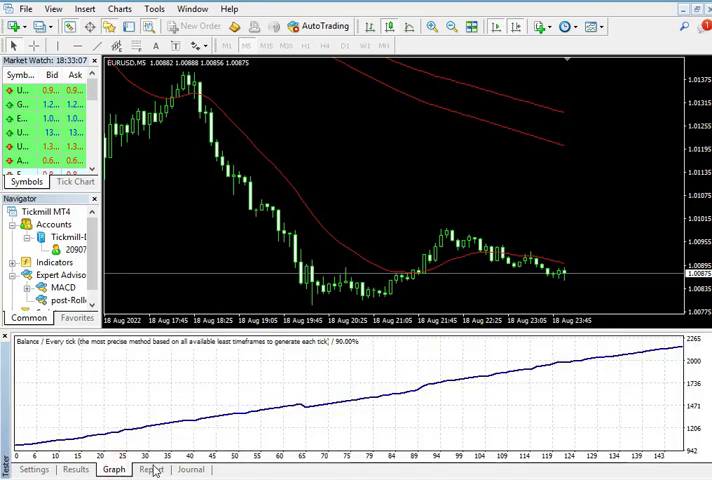
click(151, 469)
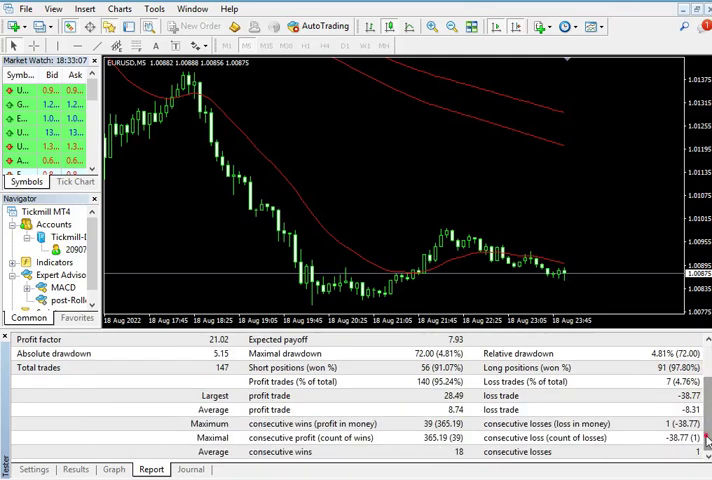
click(113, 469)
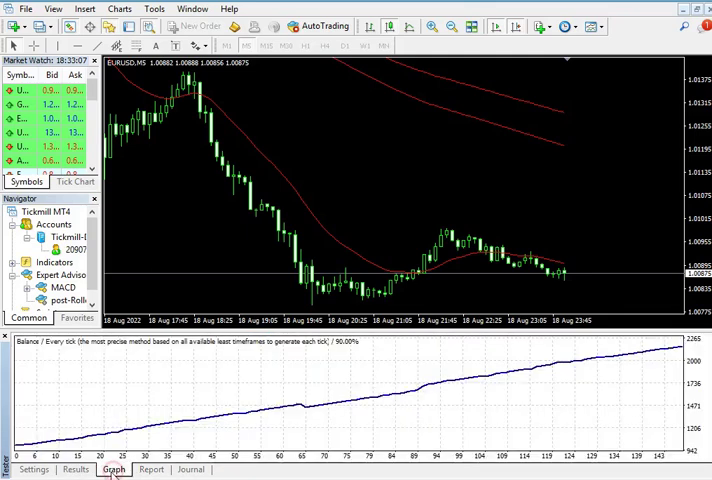